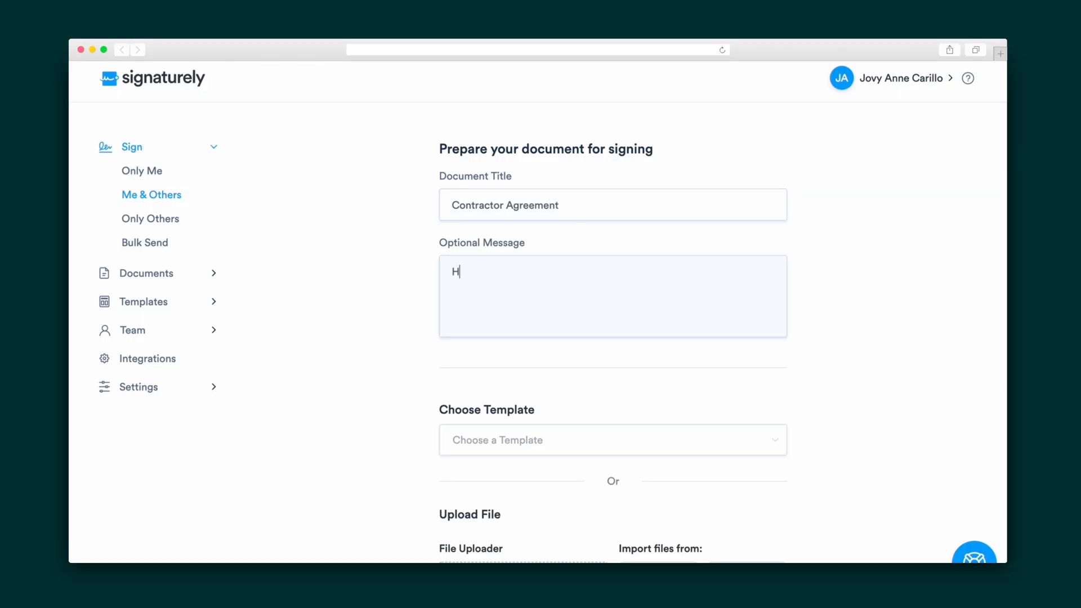
Enter "Hi please sign." as the optional message for the Contractor Agreement request
type("i please sign.")
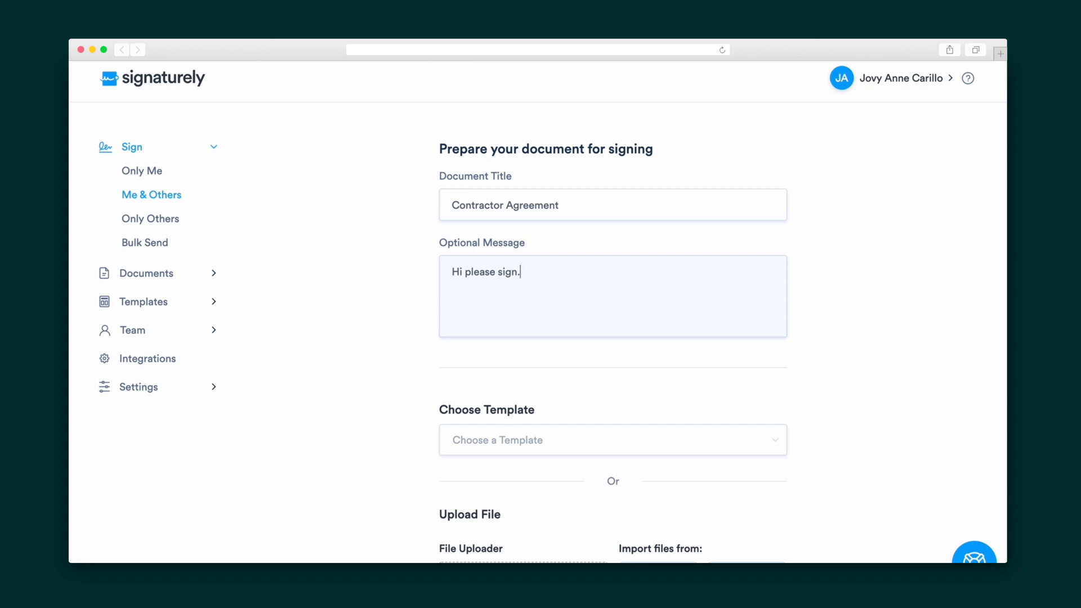
left_click(143, 302)
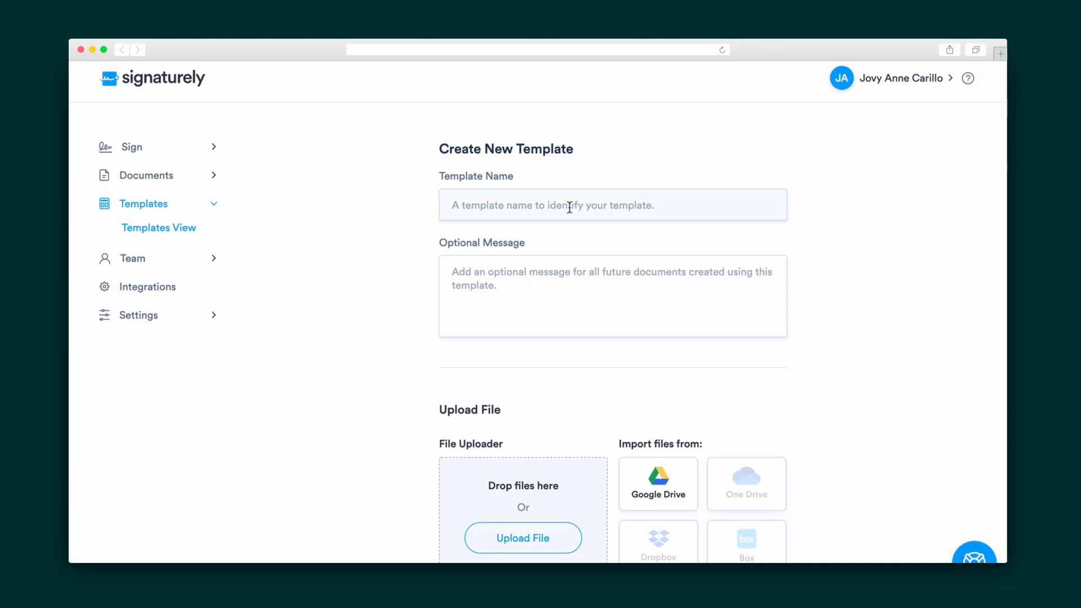
mouse_move(513, 264)
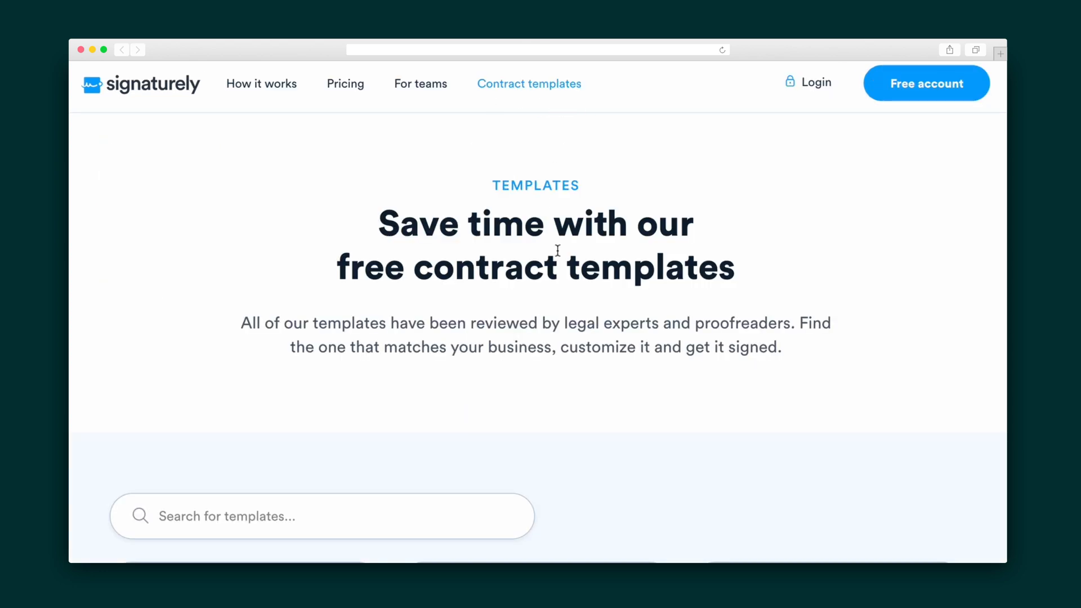
Scroll down the prepare page to reach the document upload area
scroll("down", 3)
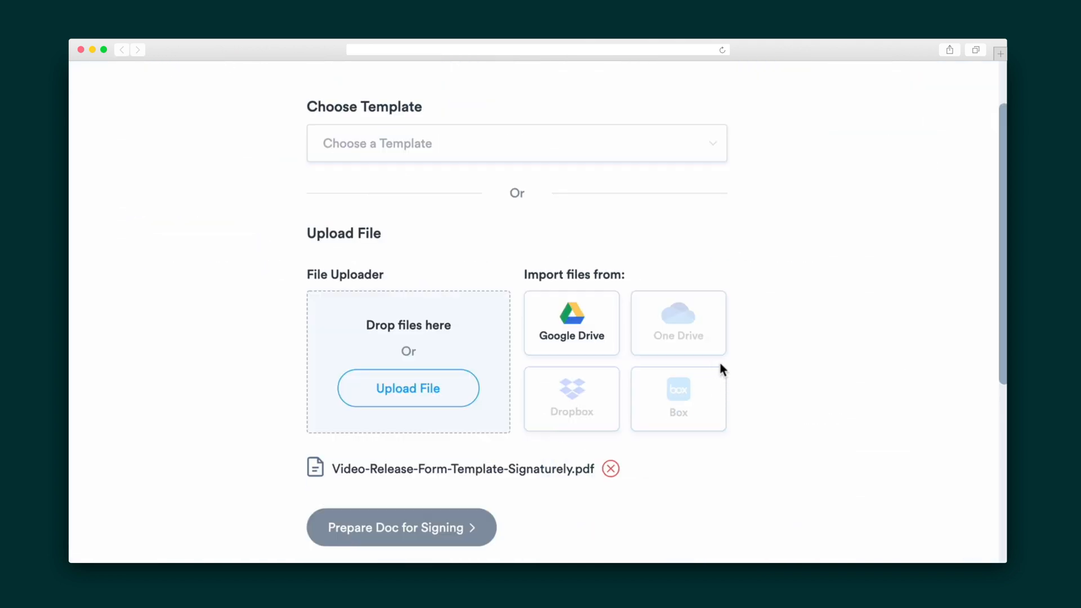
scroll("down", 3)
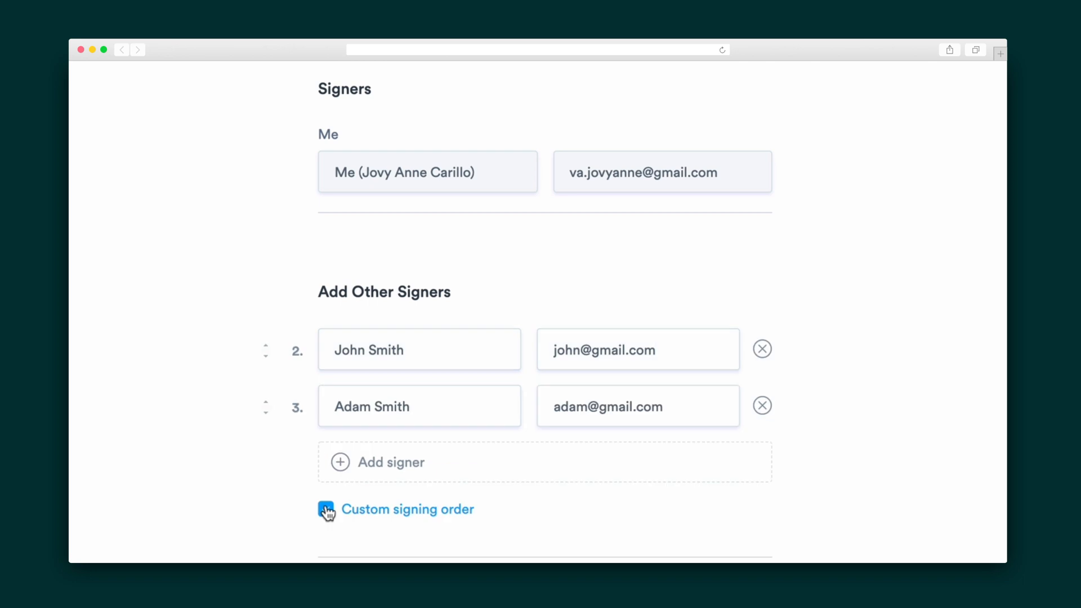
Enable custom signing order, move Adam Smith ahead of John Smith, and proceed to Prepare Doc for Signing
left_click(325, 510)
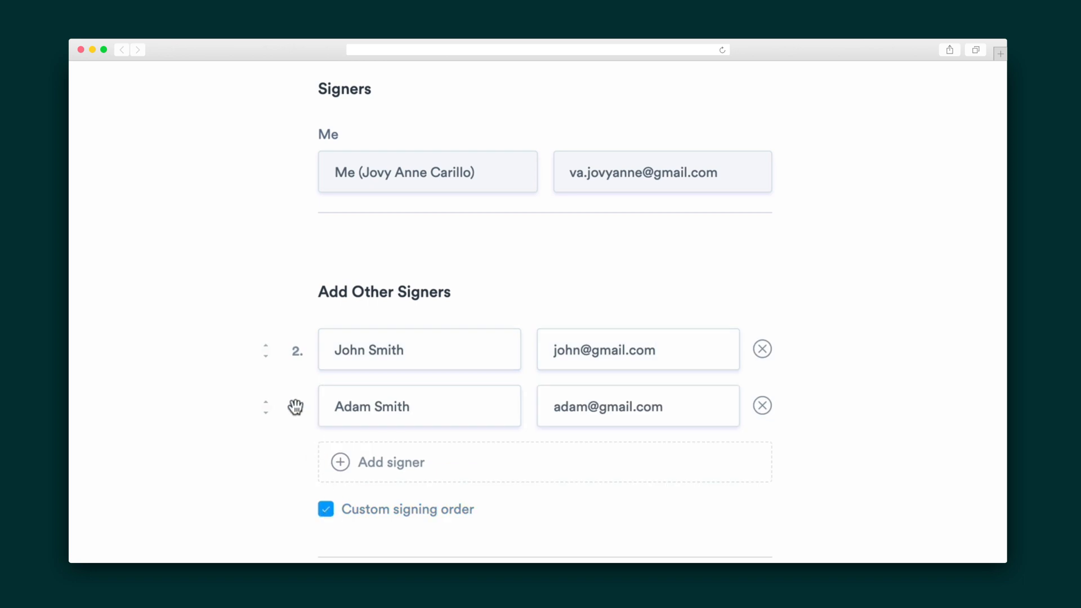
left_click_drag(295, 406, 295, 362)
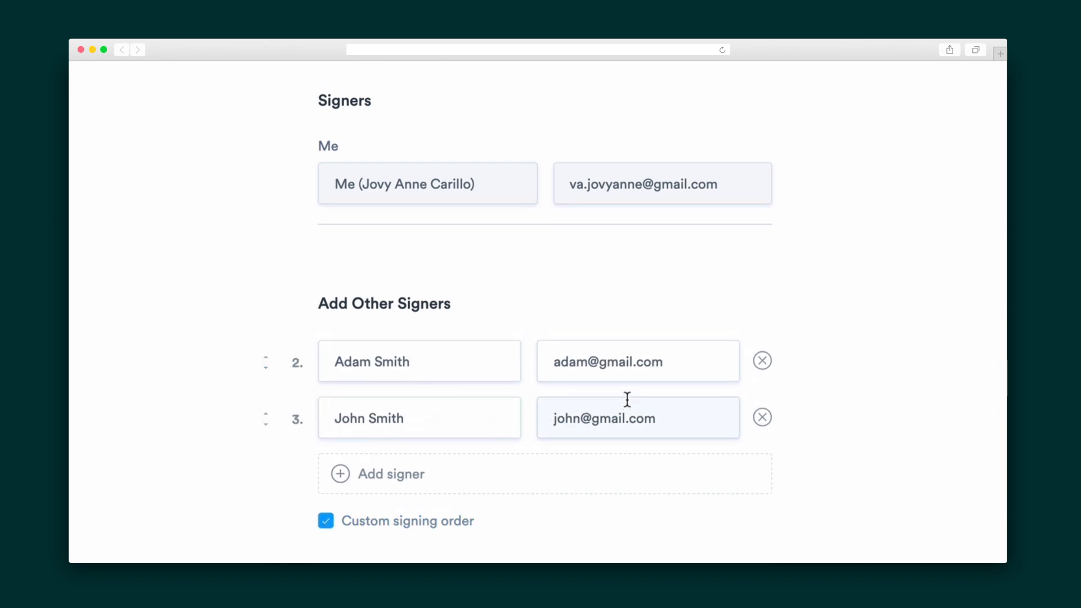
scroll("up", 3)
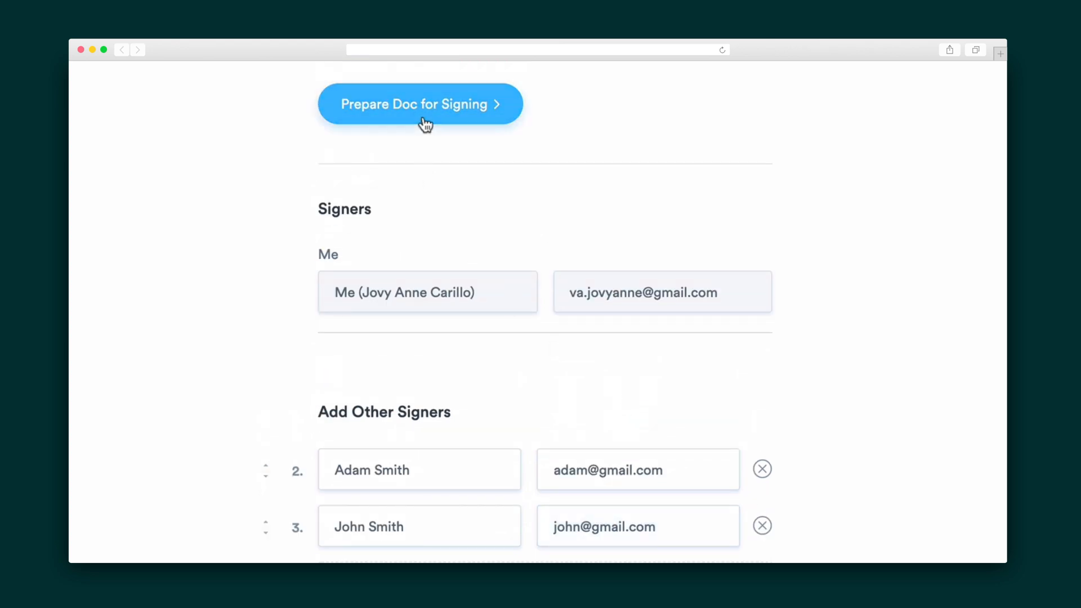
left_click(420, 104)
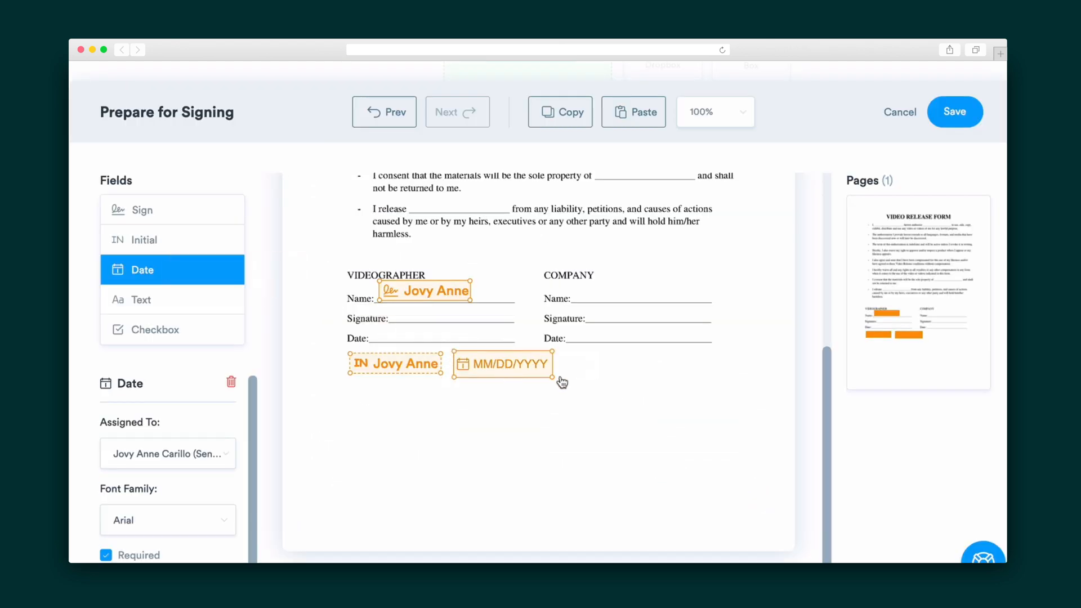
Place a Sign field on the COMPANY Name line assigned to the second signer
left_click_drag(502, 364, 488, 378)
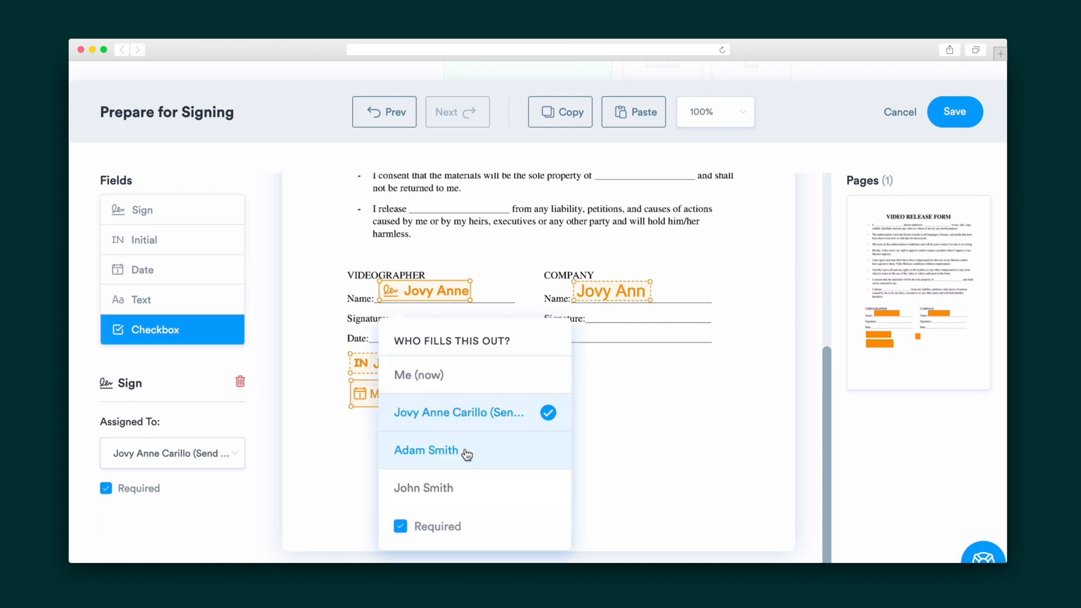
left_click(427, 451)
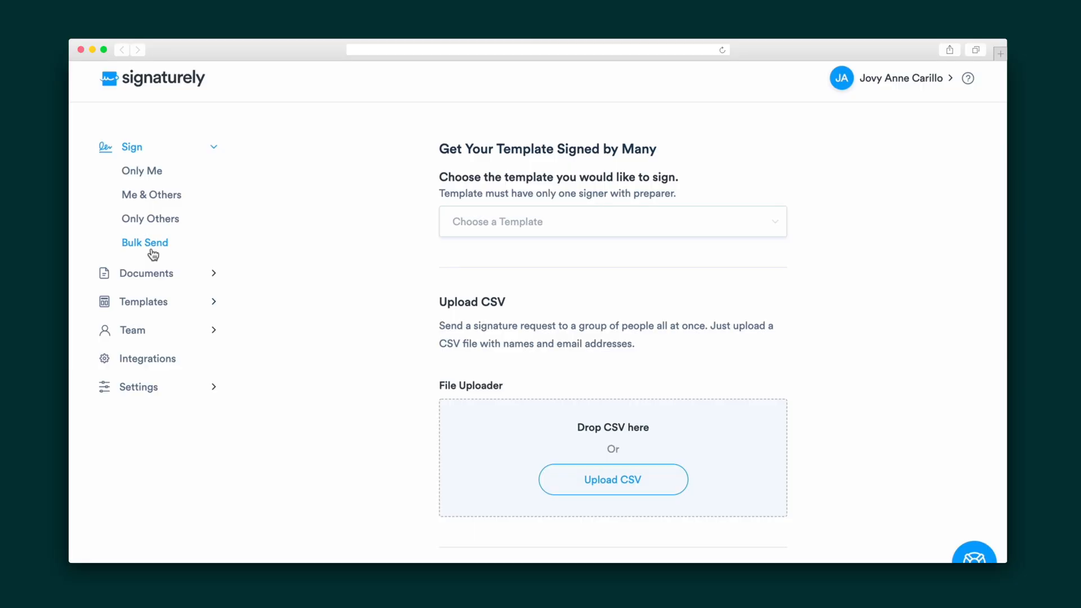
mouse_move(528, 247)
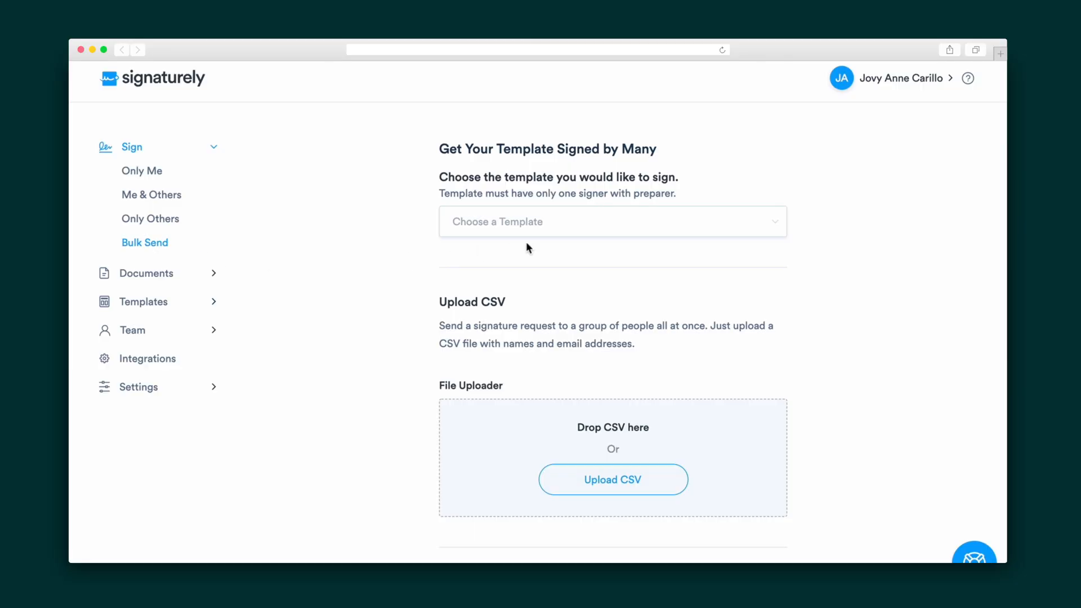
Select Single Role Template from the Choose a Template list on the Bulk Send page
left_click(613, 222)
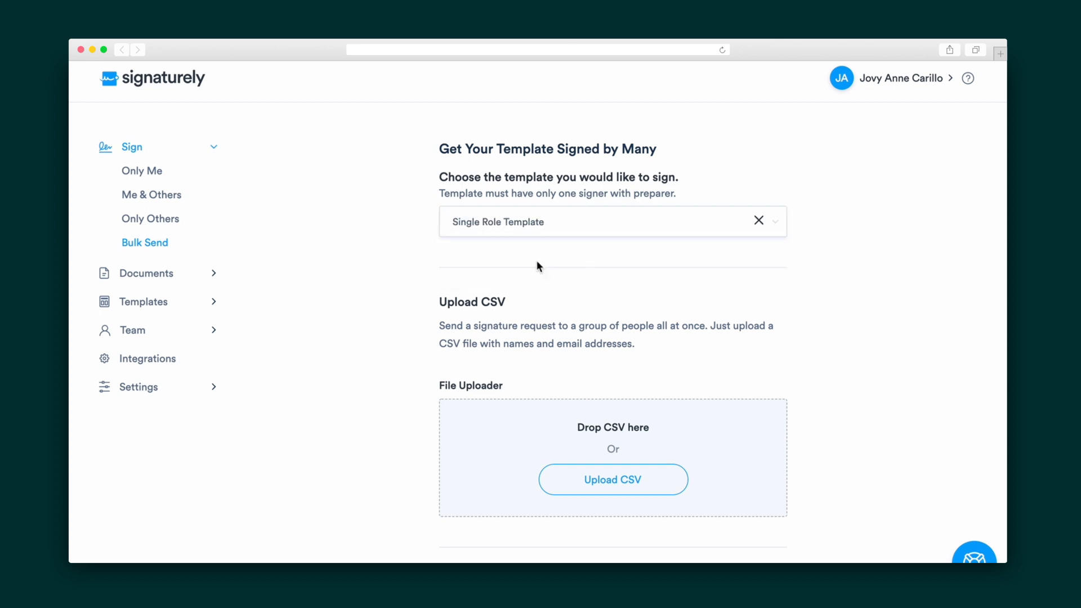
left_click(614, 480)
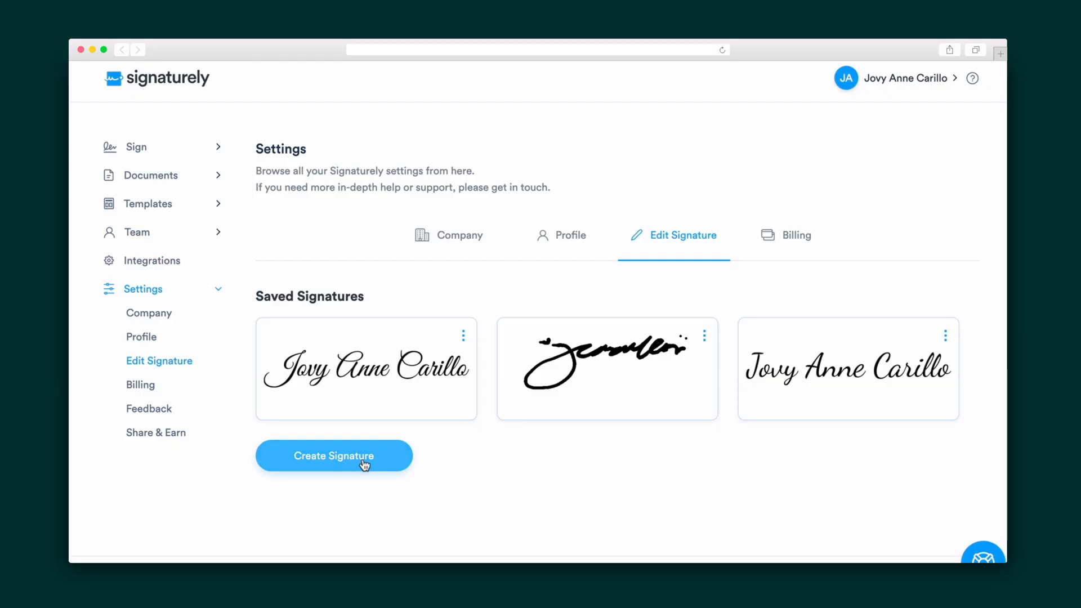
Create a new typed signature with the full name "Jovy" shown in the preview
left_click(333, 456)
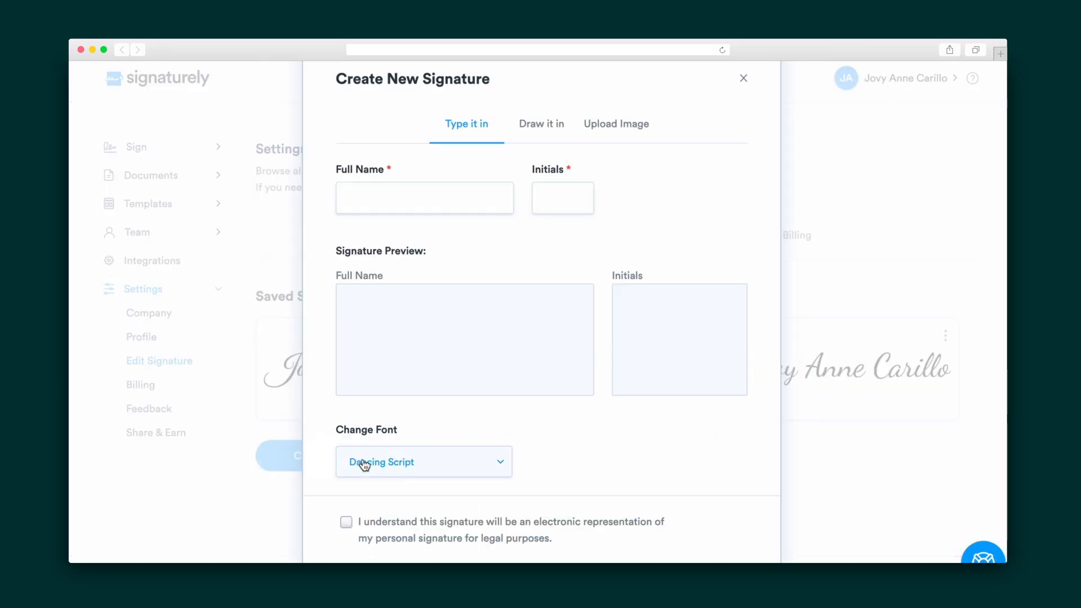
type("Jovy")
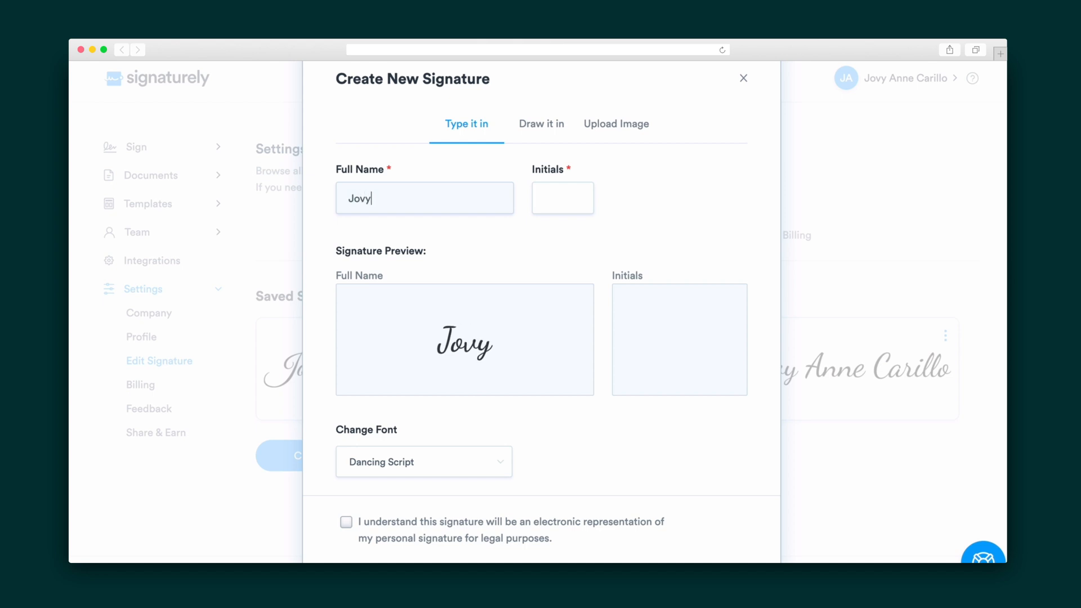